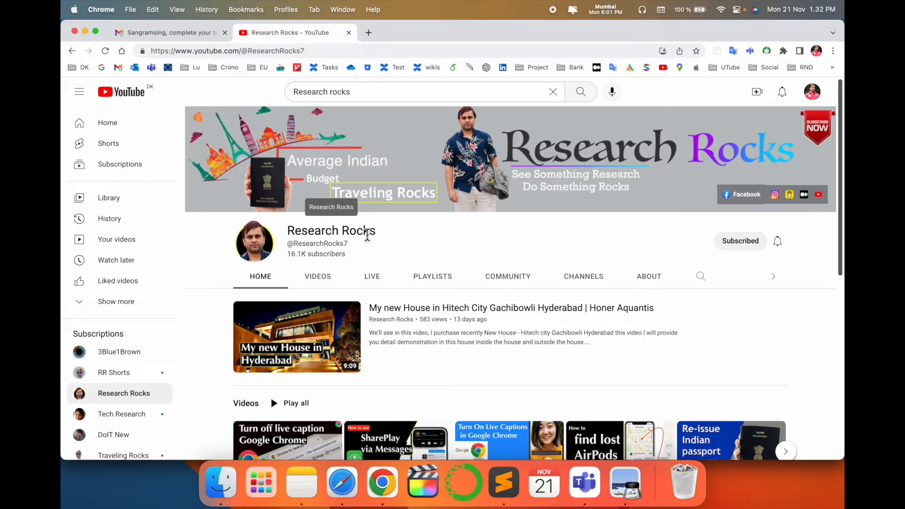
Select the Research Rocks channel name and start a fresh blank browser tab
{"action": "double_click", "coordinate": [331, 230]}
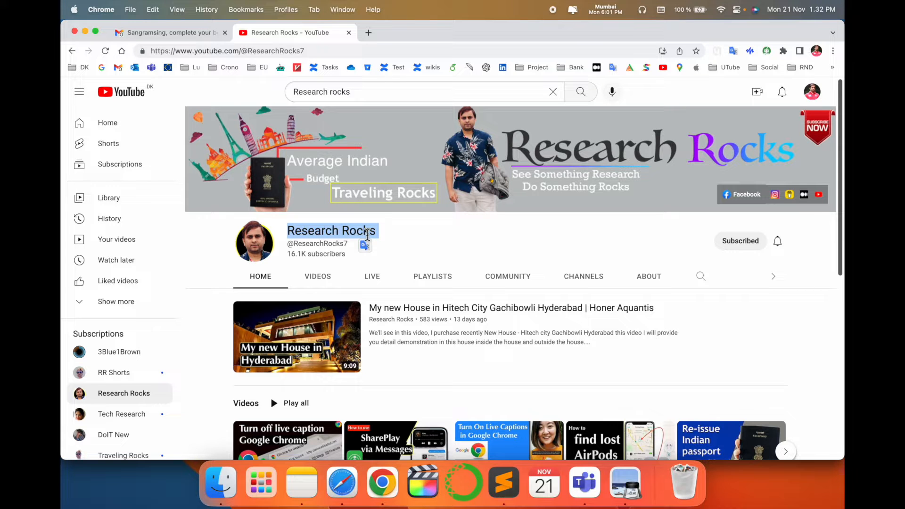
{"action": "left_click", "coordinate": [474, 32]}
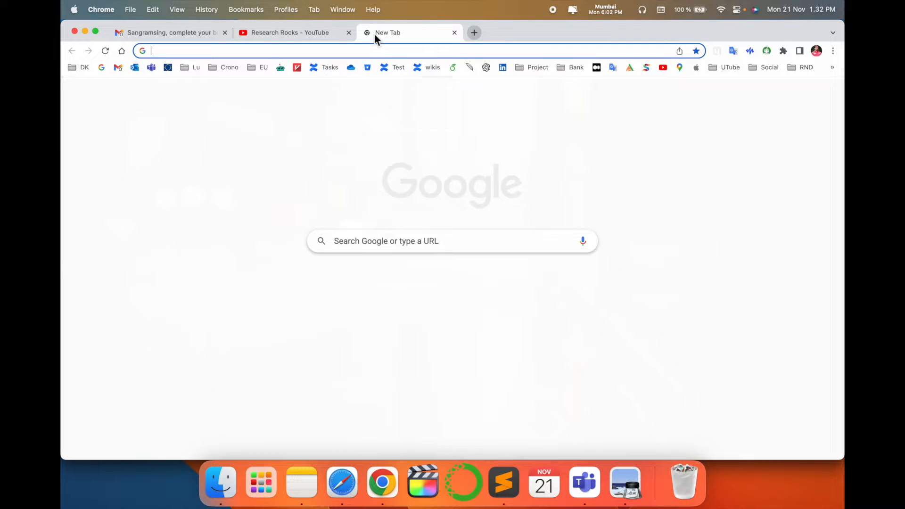
Load the LinkedIn profile page and bring up Chrome's page sharing options
{"action": "left_click", "coordinate": [502, 67]}
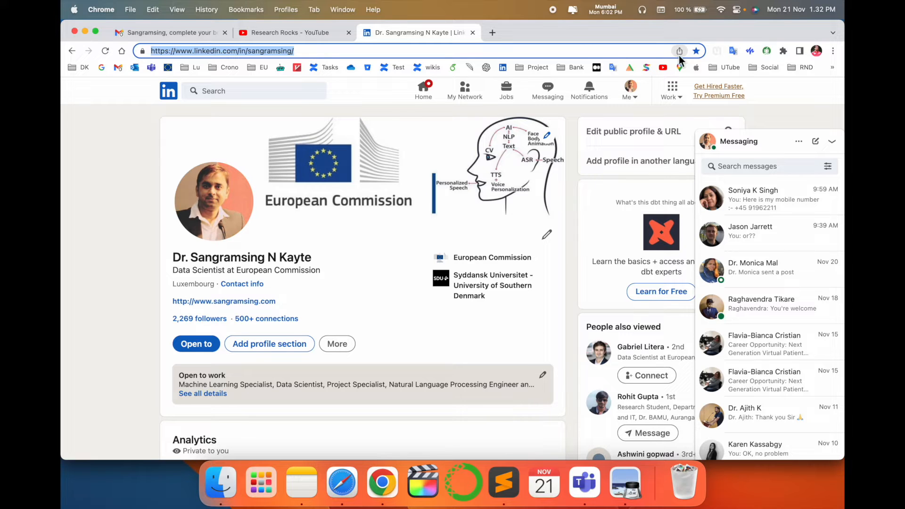
{"action": "mouse_move", "coordinate": [679, 51]}
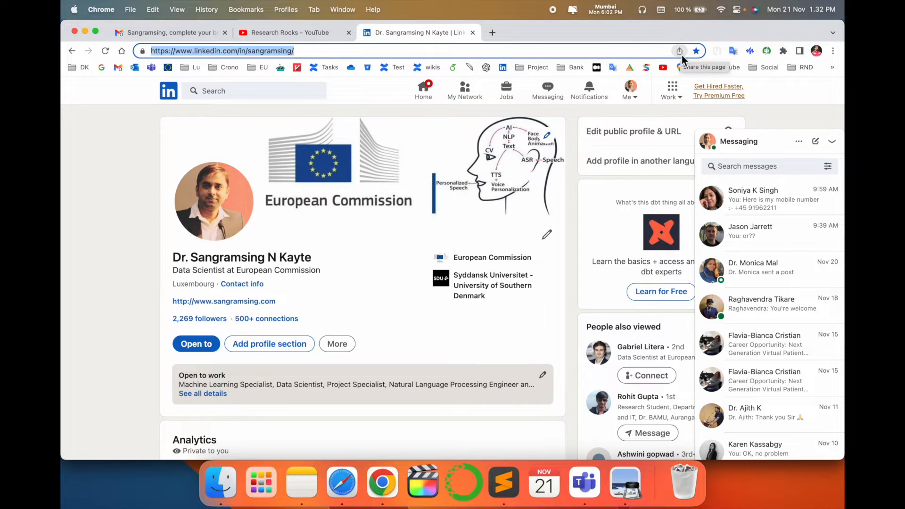
{"action": "left_click", "coordinate": [679, 51]}
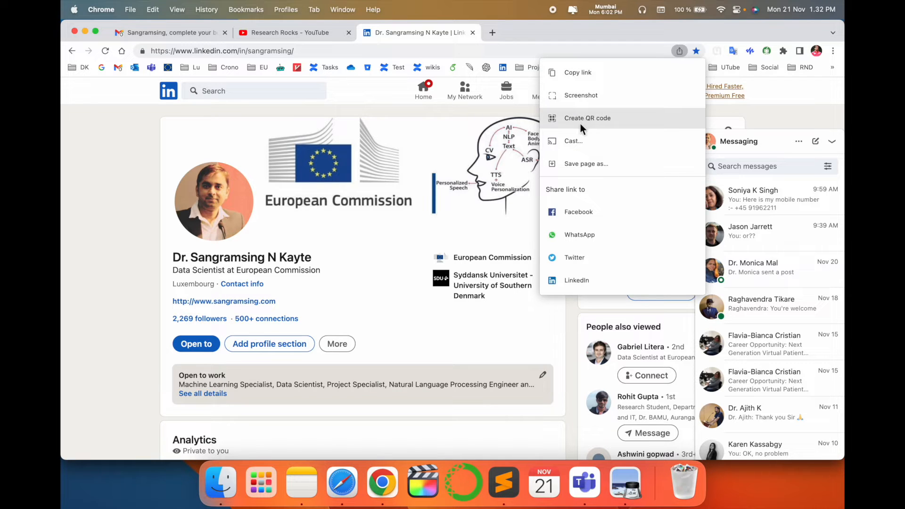
Create a QR code for the profile address, download it and view it in Preview
{"action": "left_click", "coordinate": [587, 117]}
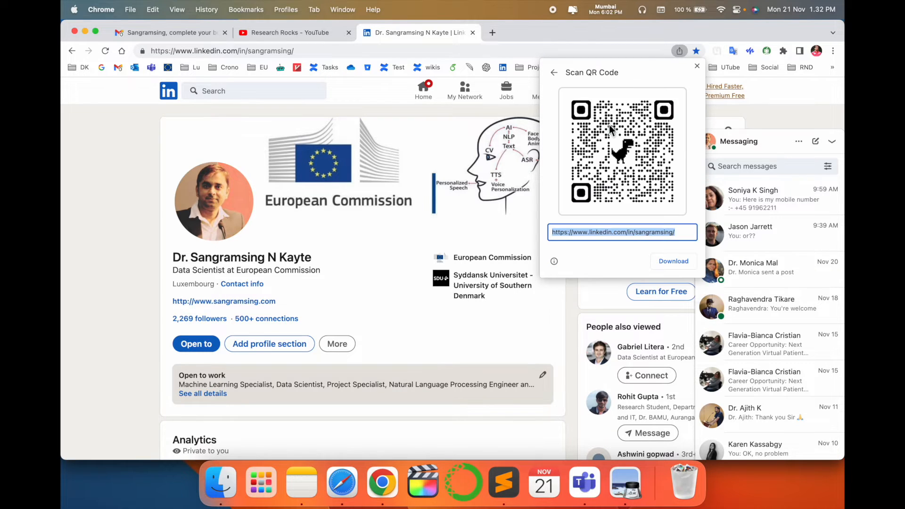
{"action": "mouse_move", "coordinate": [647, 206]}
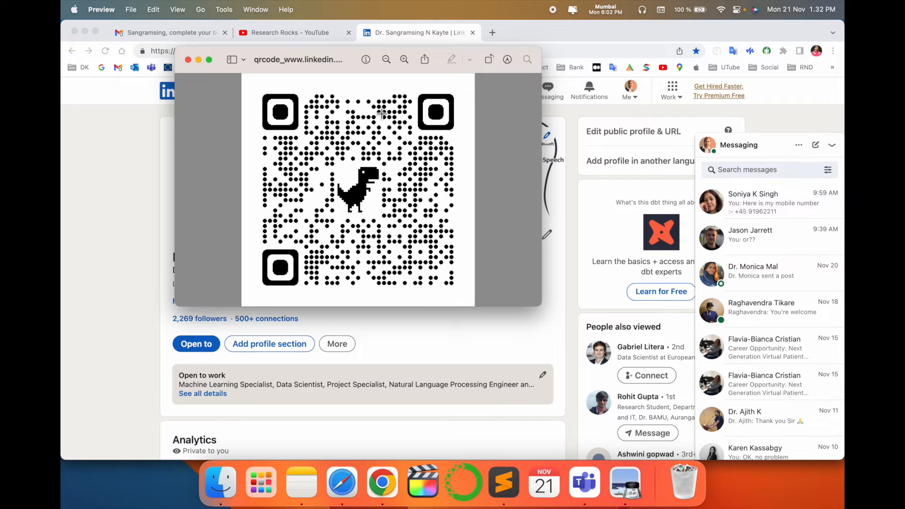
{"action": "left_click_drag", "start_coordinate": [264, 80], "coordinate": [331, 80]}
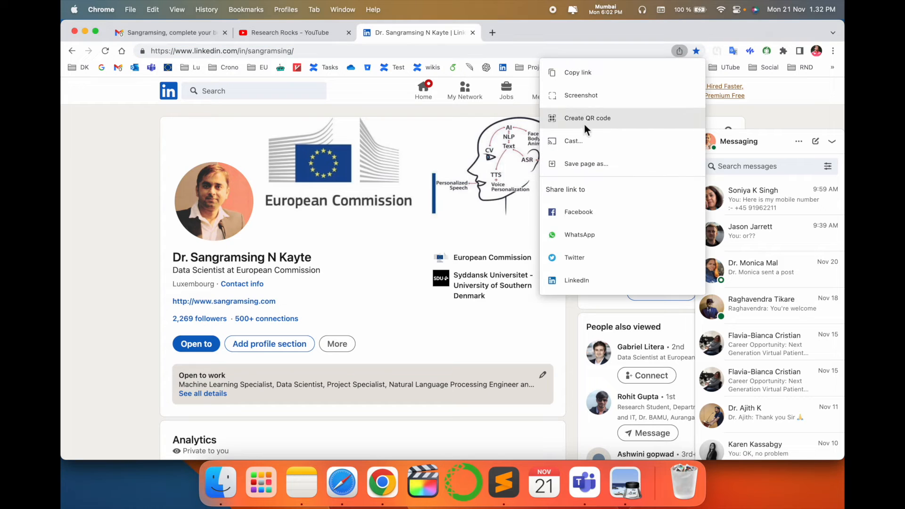
{"action": "mouse_move", "coordinate": [584, 133]}
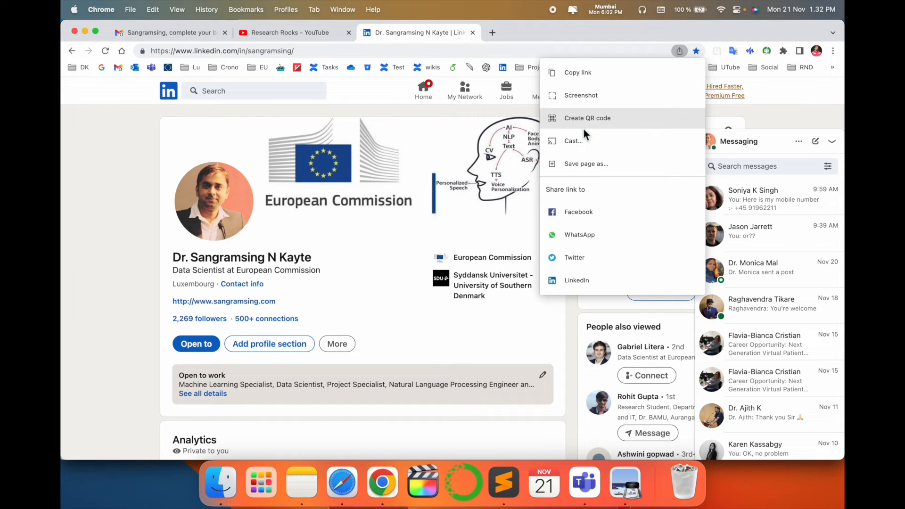